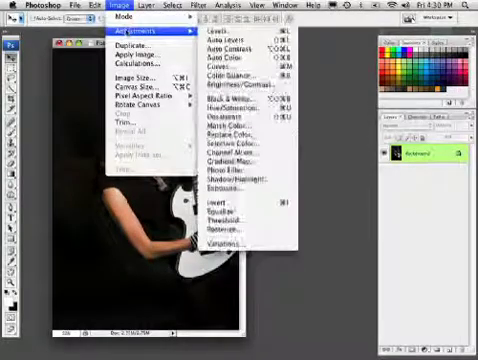
Step: Apply a tonal adjustment to the guitarist photo from the Image > Adjustments menu
click(210, 44)
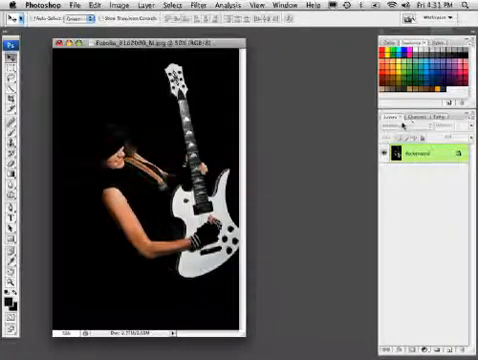
Step: Create a new empty layer (Layer 1) above the Background layer in the Layers panel
click(420, 120)
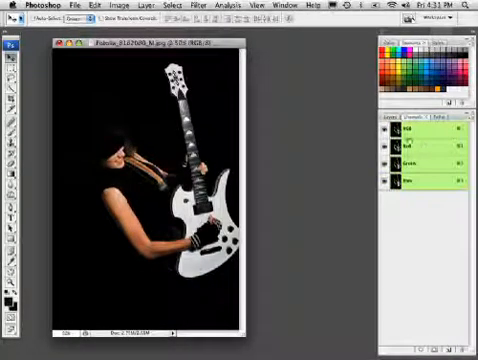
click(420, 132)
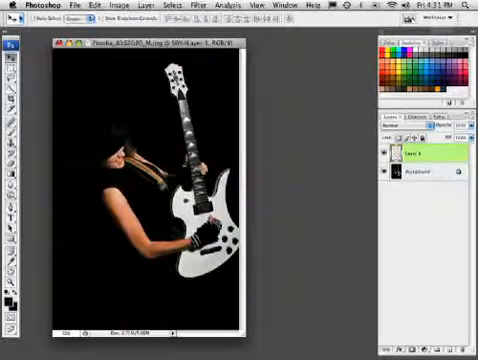
click(378, 176)
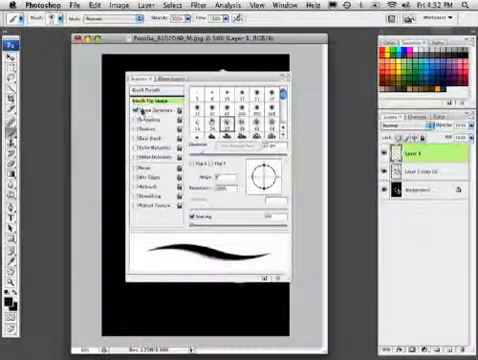
Step: Pick a small round brush with Shape Dynamics enabled so strokes taper
click(140, 116)
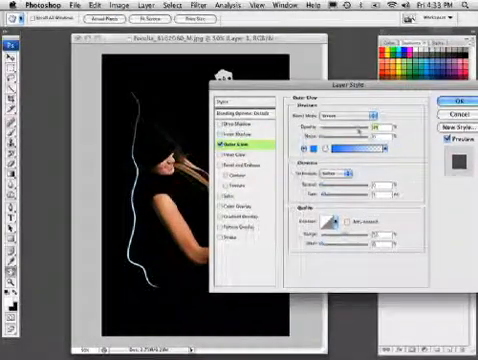
Step: Stroke the path with the brush and give the streak an Outer Glow layer style
click(340, 116)
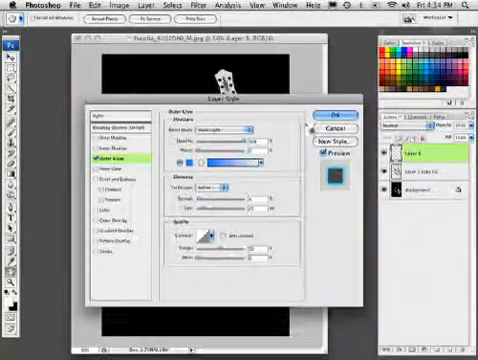
click(324, 116)
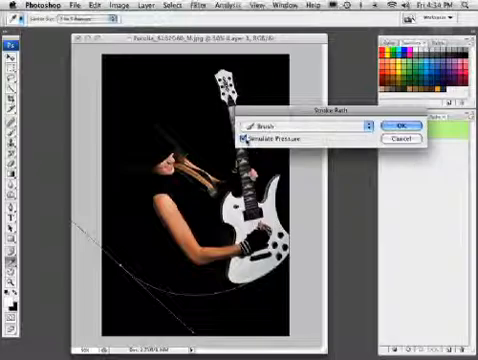
Step: Stroke the curved path with the Brush tool to form the first light streak
click(400, 124)
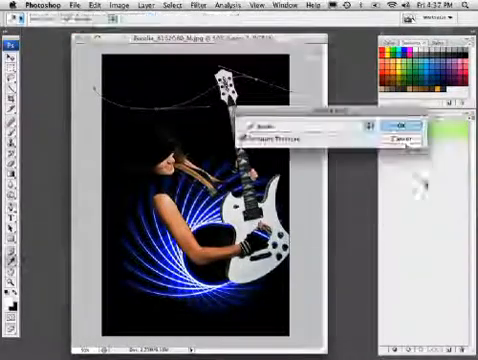
Step: Stroke the spiral path with the brush so blue streaks sweep around the guitarist
click(398, 120)
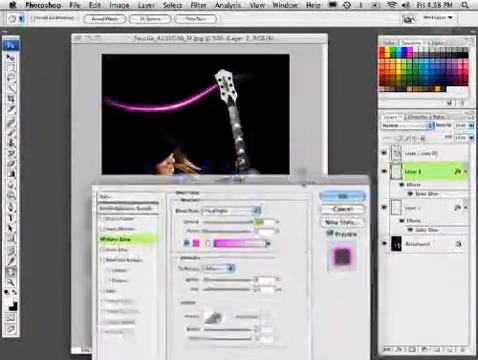
Step: Apply an Outer Glow layer style to the pink streak layer
click(336, 198)
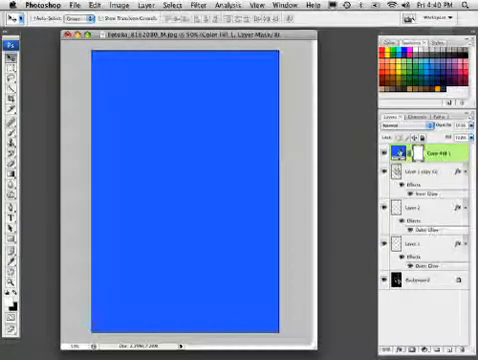
Step: Change the blue fill layer's blend mode so the guitarist and streaks show through tinted purple-blue
click(390, 128)
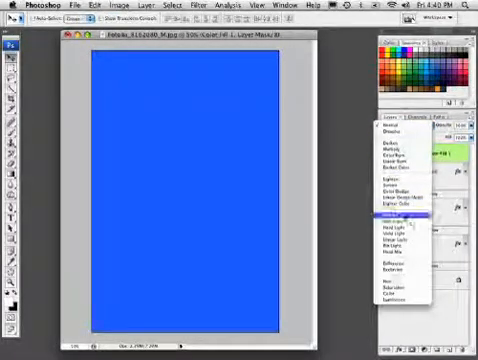
click(392, 210)
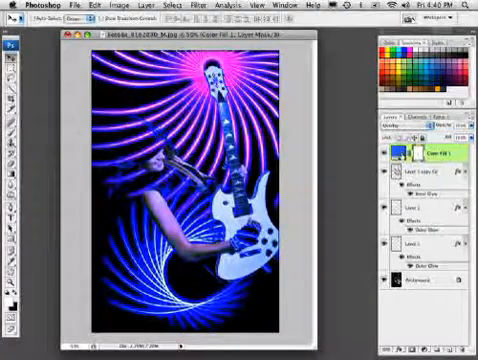